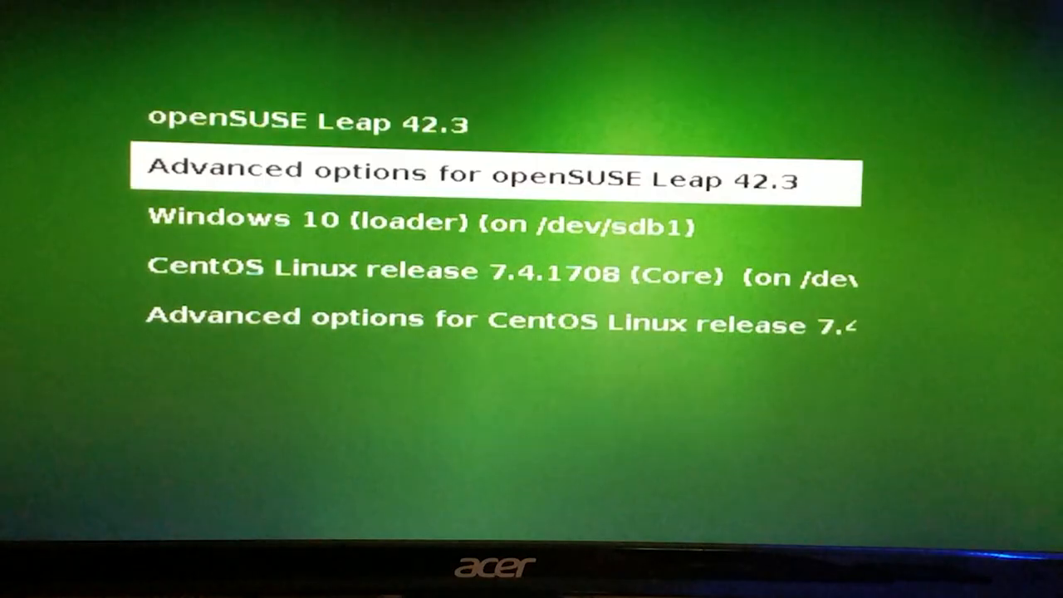
Select the CentOS Linux 7.4.1708 (Core) entry and enter its boot-command editor
key("Down")
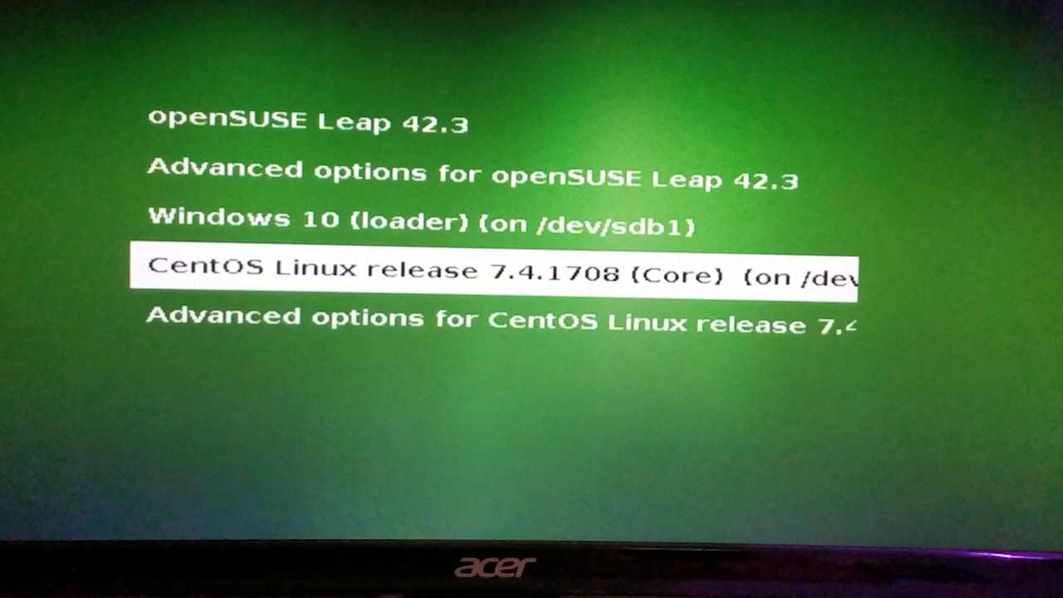
key("e")
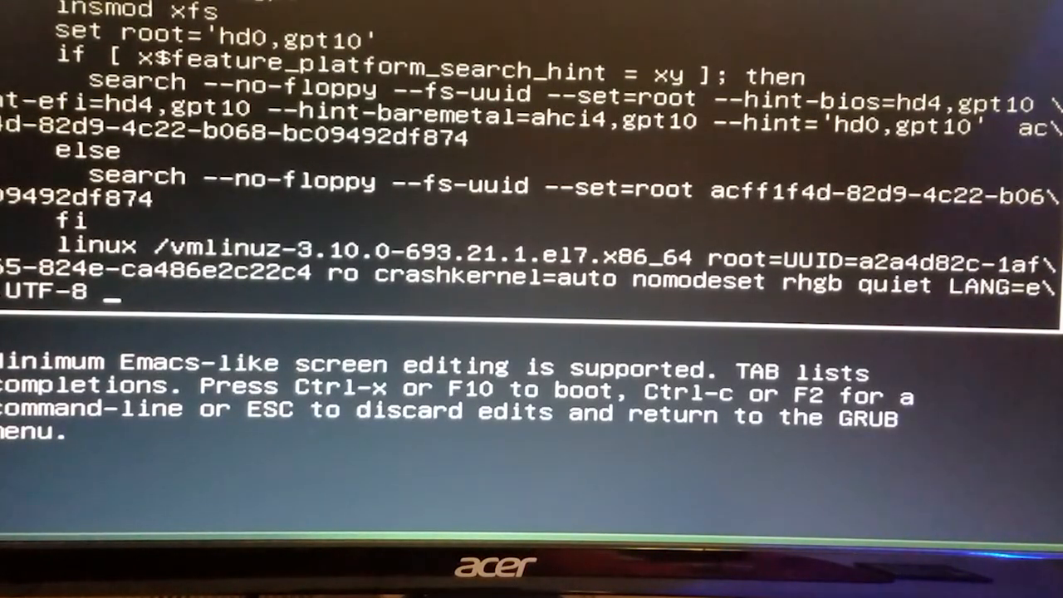
Append ' 3' after LANG=en_US.UTF-8 on the linux kernel line and boot to runlevel 3
type("3")
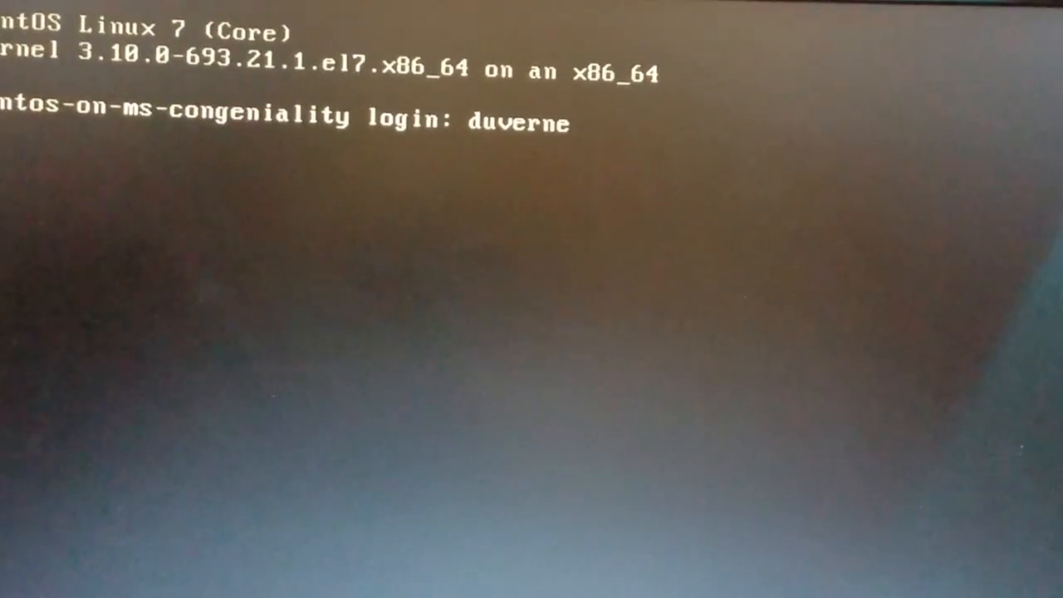
Submit the username and password to reach the bash shell prompt
key("Return")
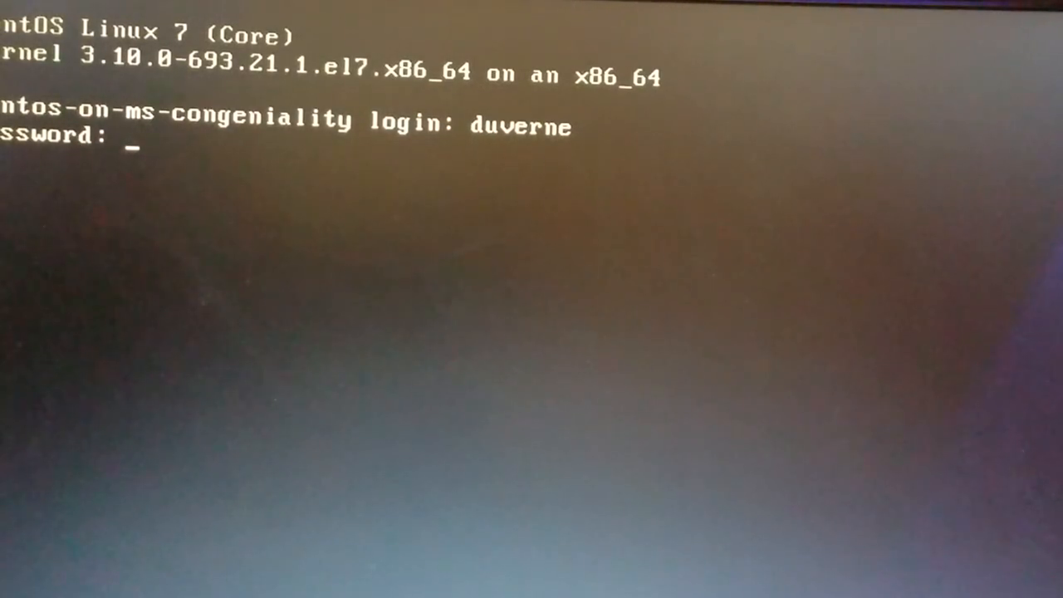
key("Return")
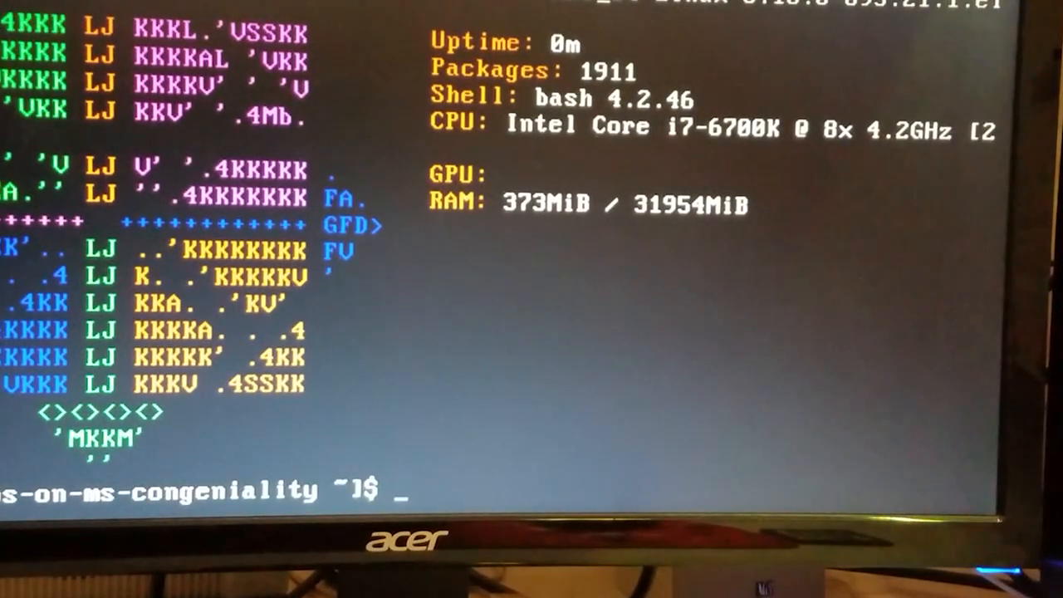
Run 'sudo yum update' and let it finish despite mirror host-resolution errors
type("sudo")
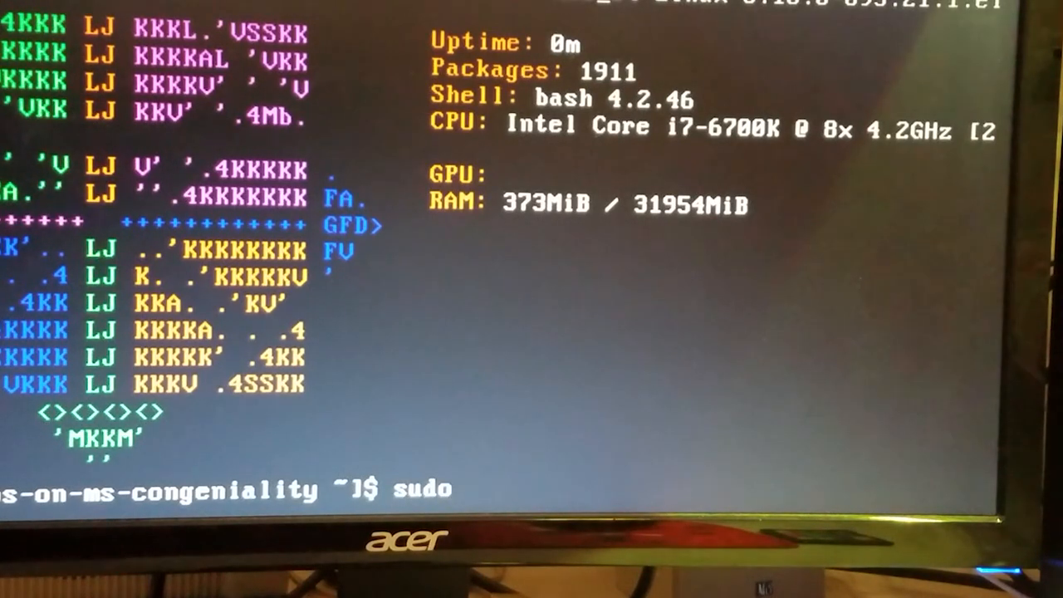
type("yum u")
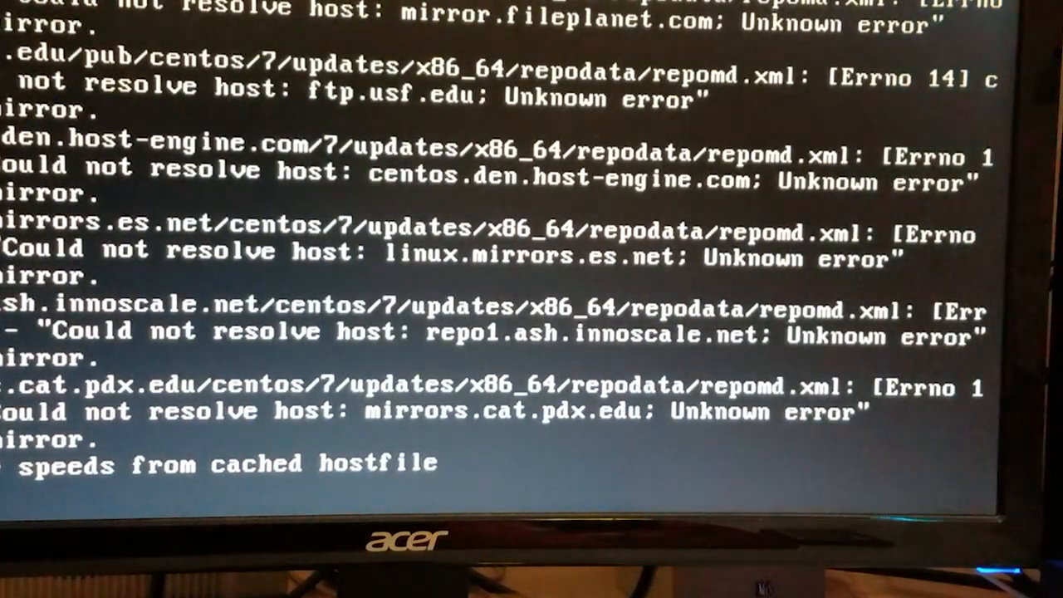
scroll("down", 3)
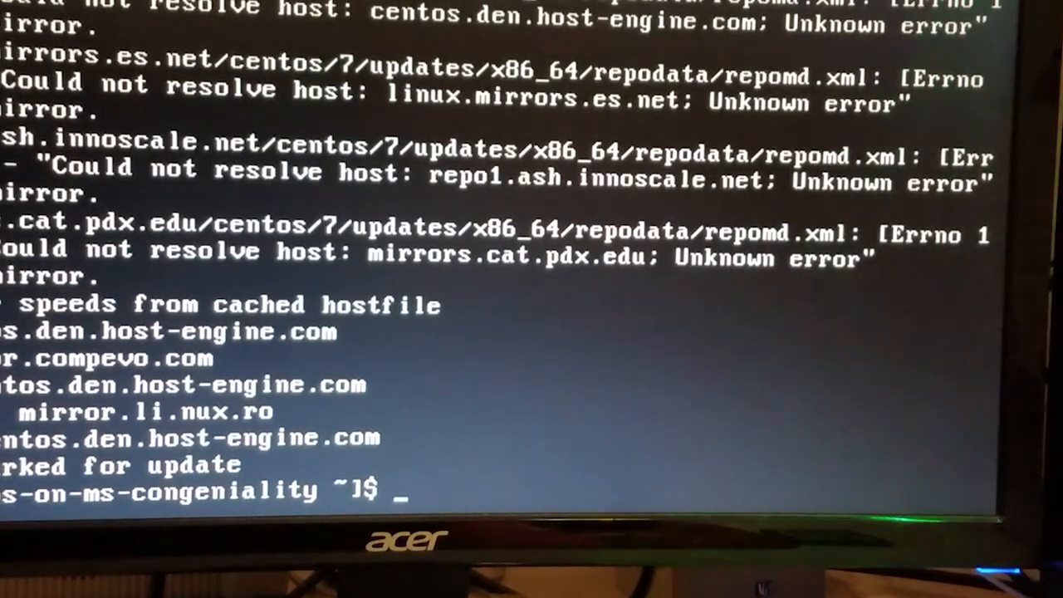
Run 'uname -r' to print the kernel release ending in el7.x86_64
type("uname")
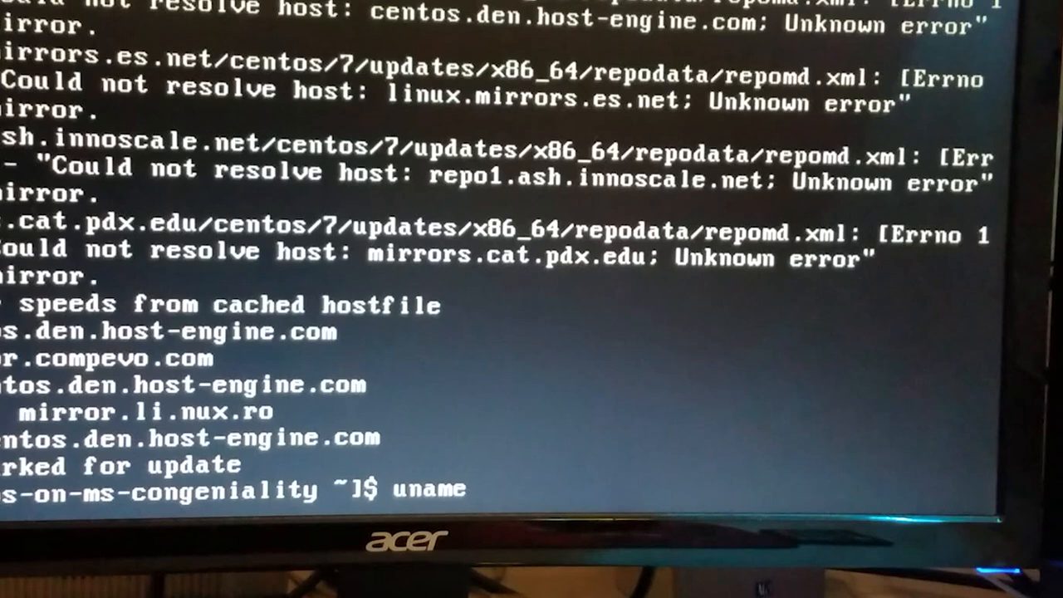
type("-r")
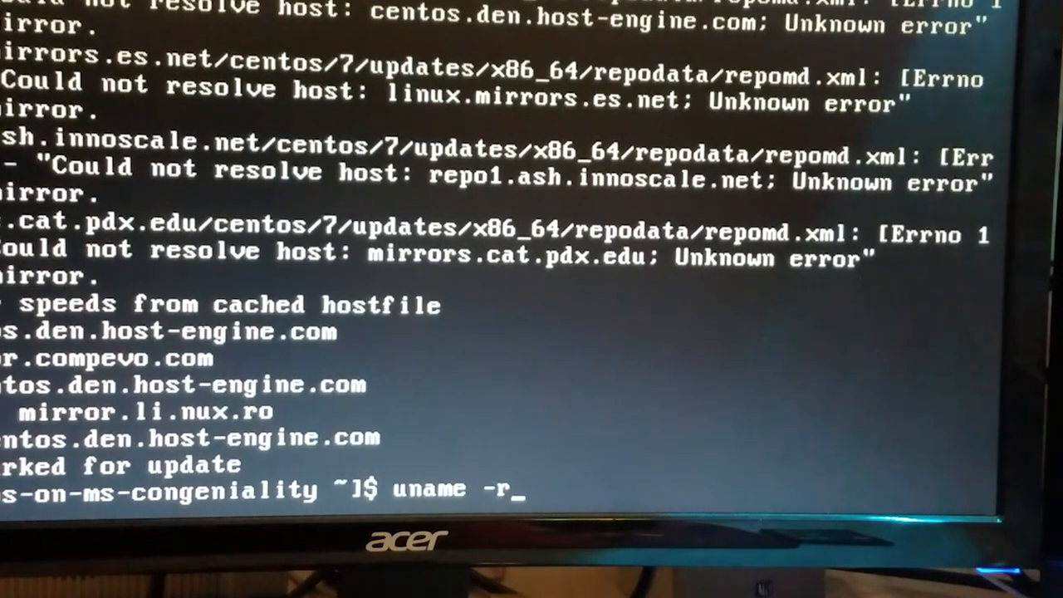
key("Return")
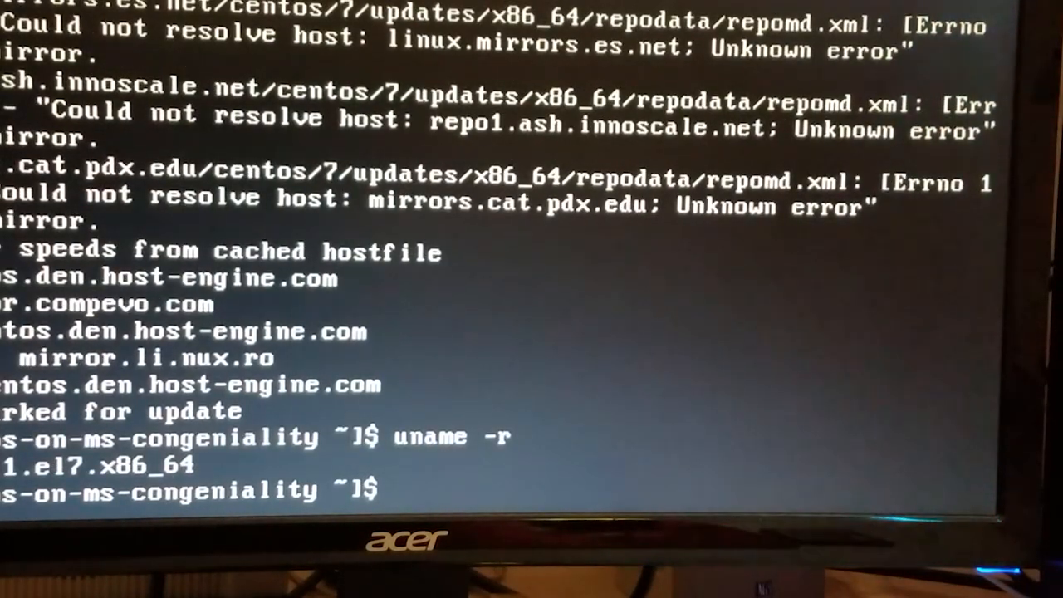